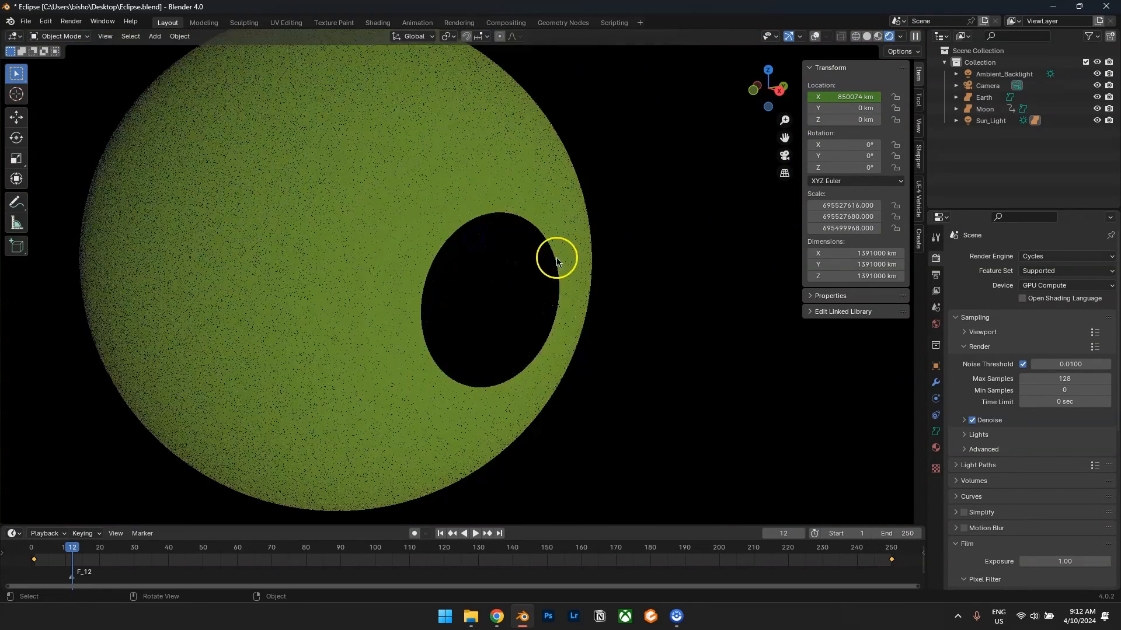
Step: Zoom the viewport out until Earth, the Moon and the yellow Sun are all visible
left_click_drag(558, 260, 590, 286)
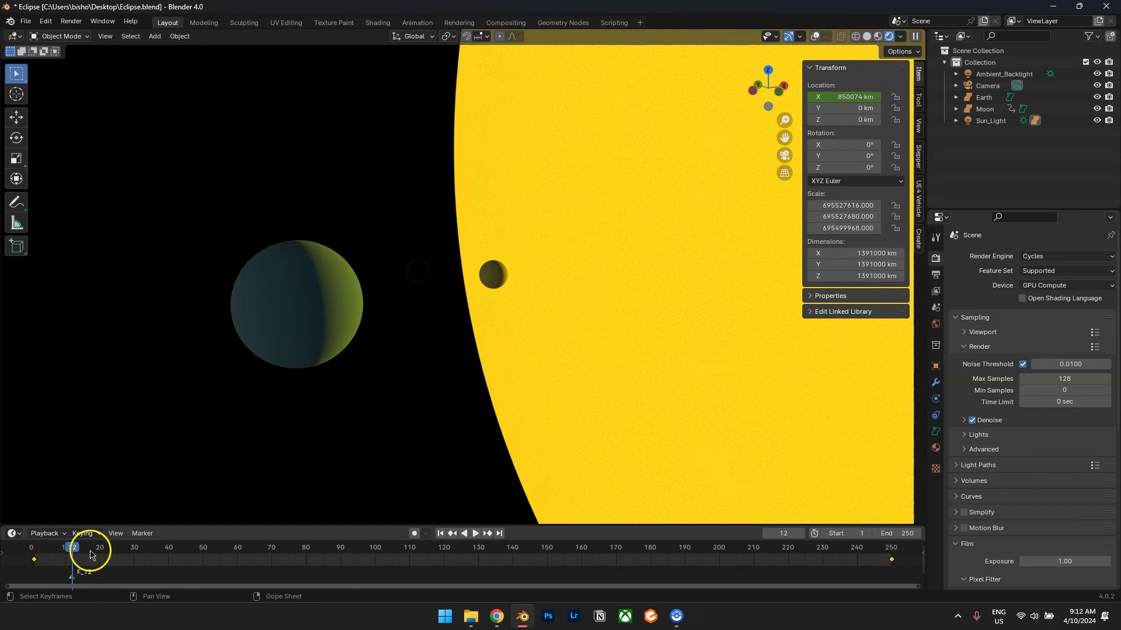
Step: Jump to frame 250, where the Moon appears as a dark disc ringed in yellow
left_click(475, 533)
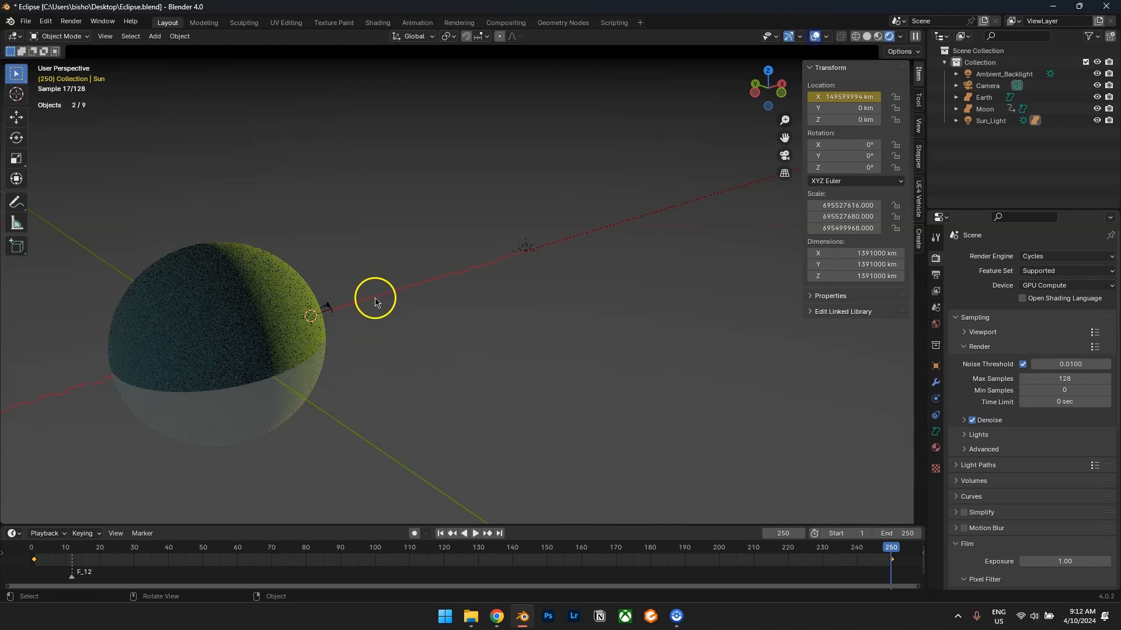
scroll("down", 3)
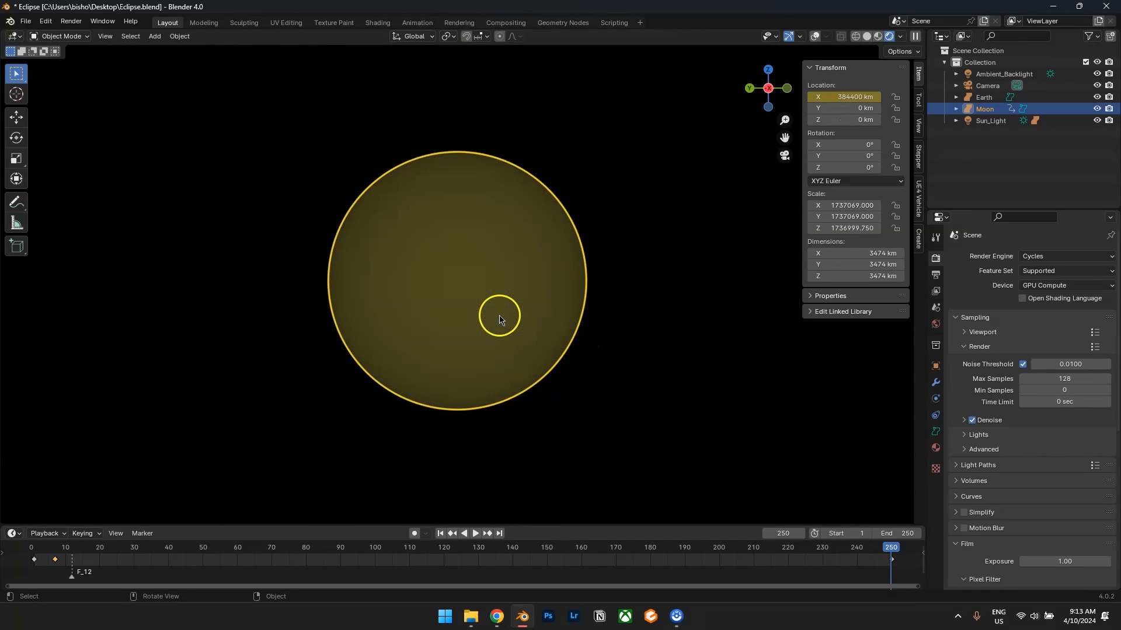
Step: Adjust the viewport view toward the Moon, 384,400 km out along X
left_click_drag(500, 316, 522, 308)
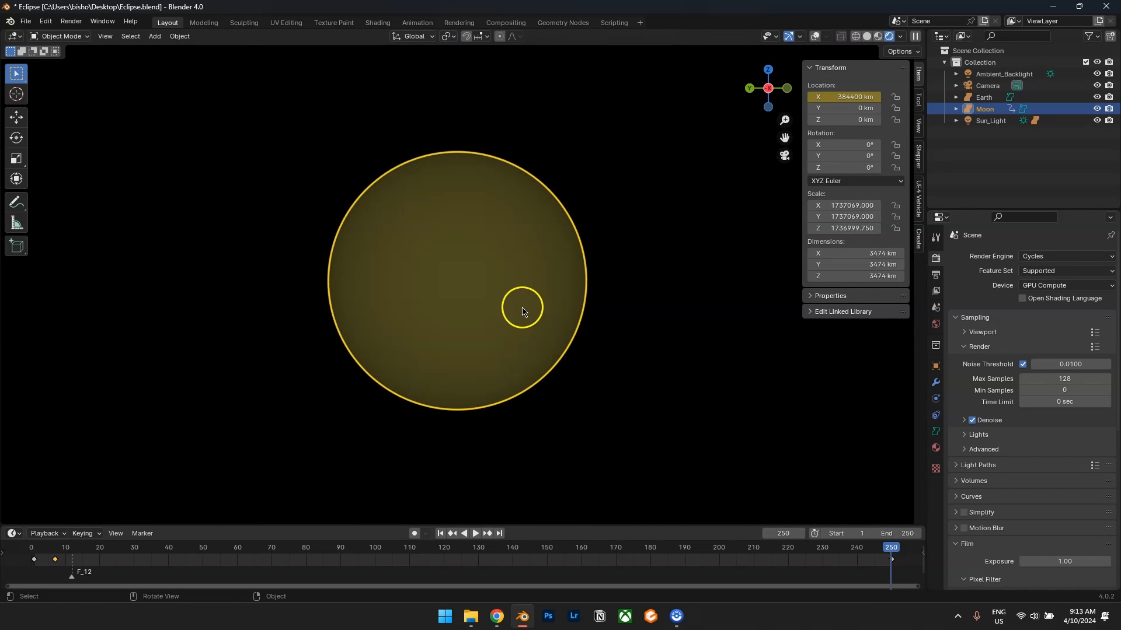